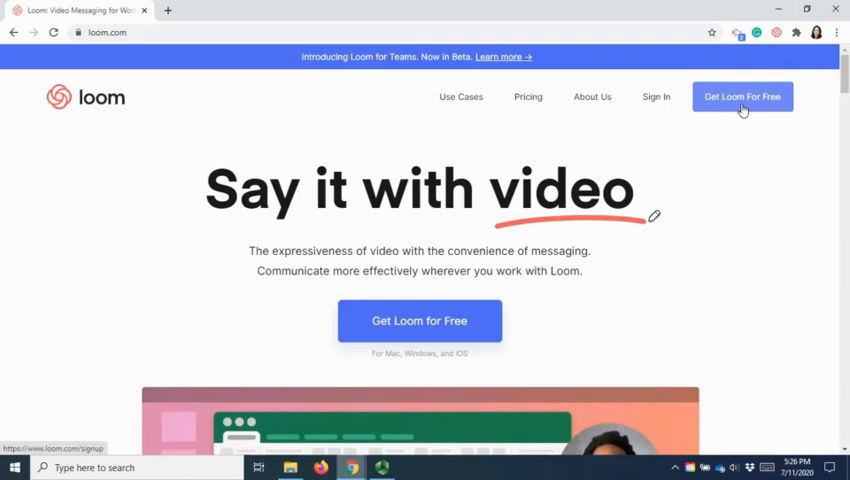
# Sign up for a free Loom account using the chosen Google account.
pyautogui.click(742, 96)
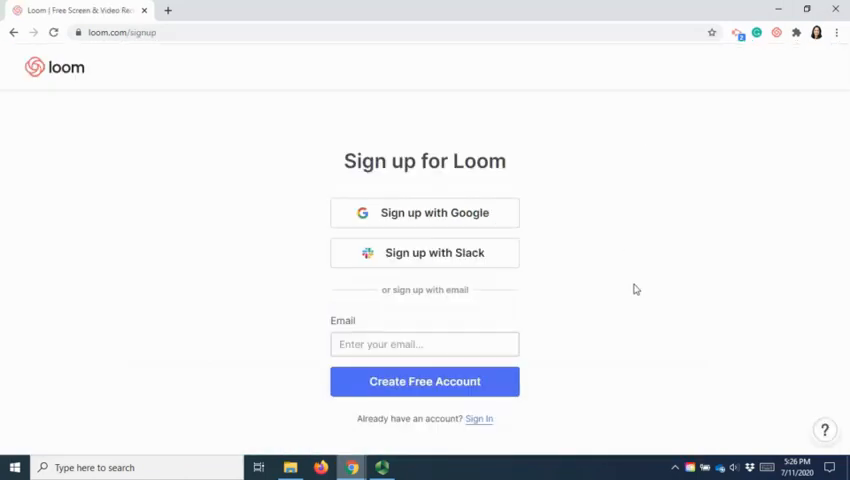
pyautogui.moveTo(546, 238)
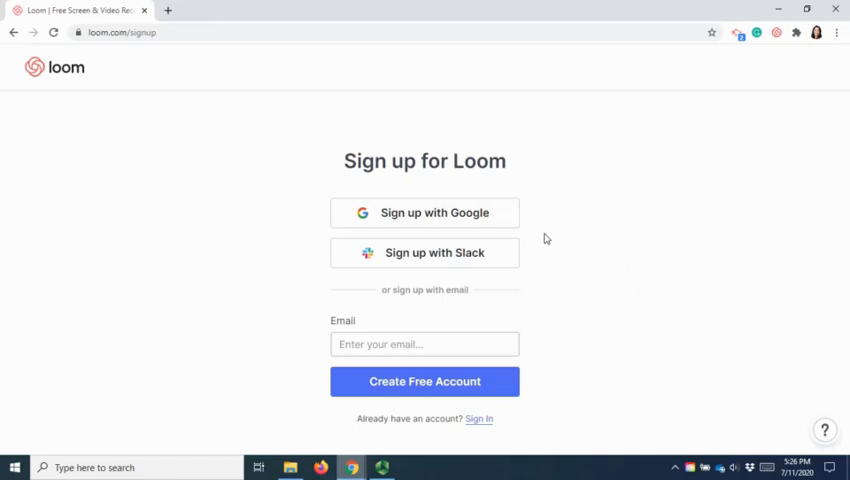
pyautogui.moveTo(508, 240)
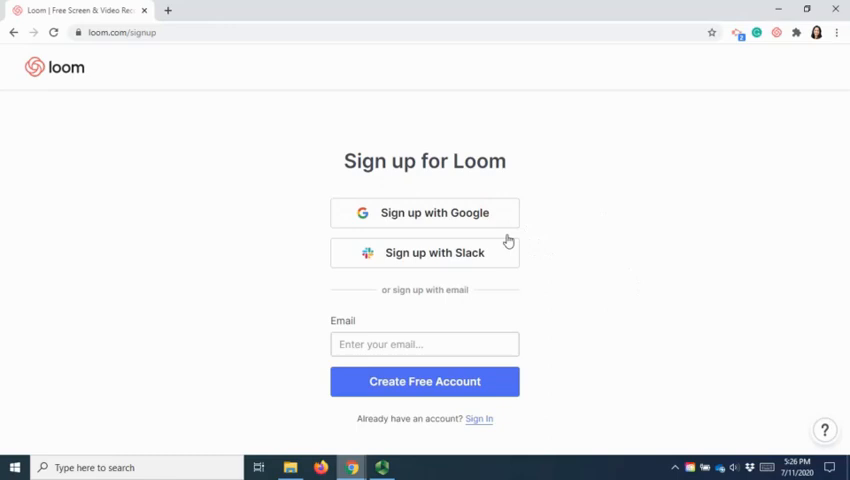
pyautogui.click(424, 212)
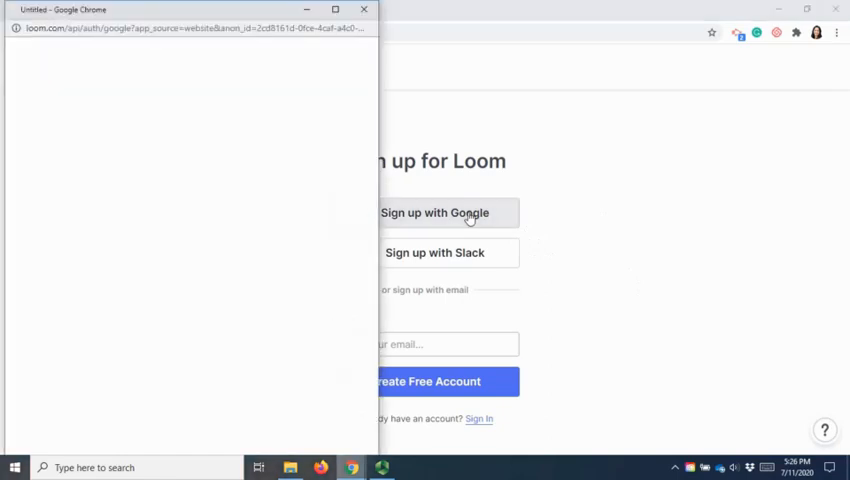
pyautogui.click(434, 212)
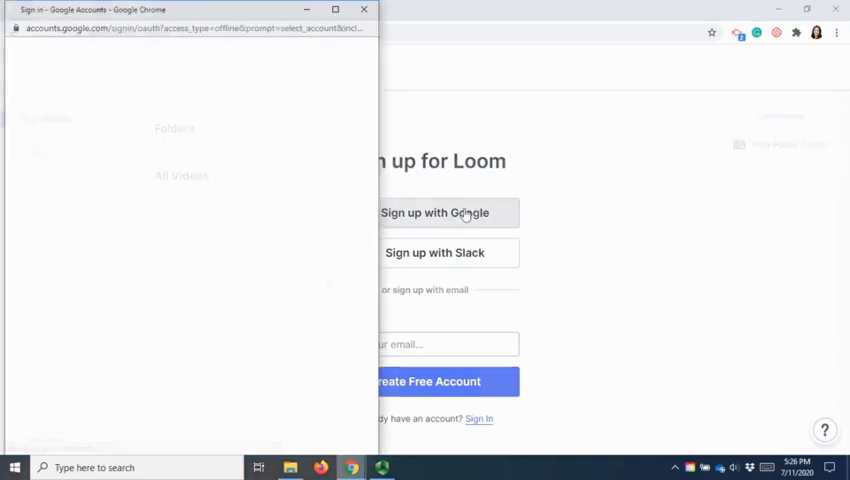
pyautogui.click(434, 212)
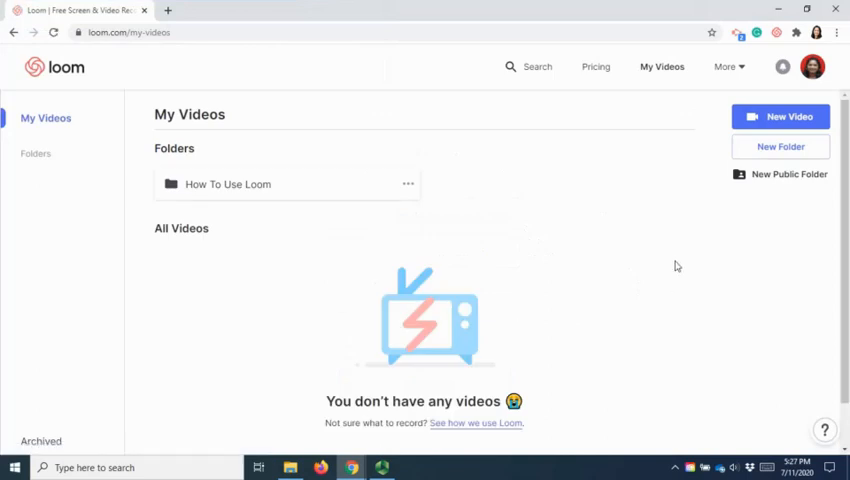
pyautogui.moveTo(270, 196)
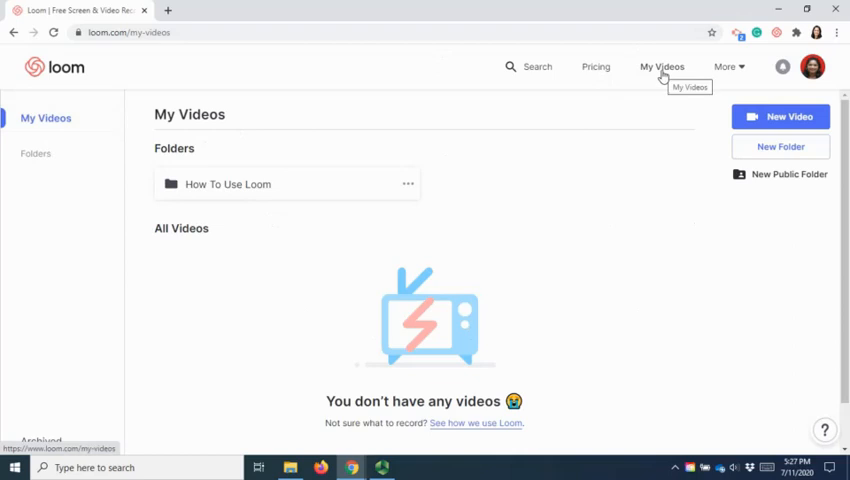
pyautogui.moveTo(596, 68)
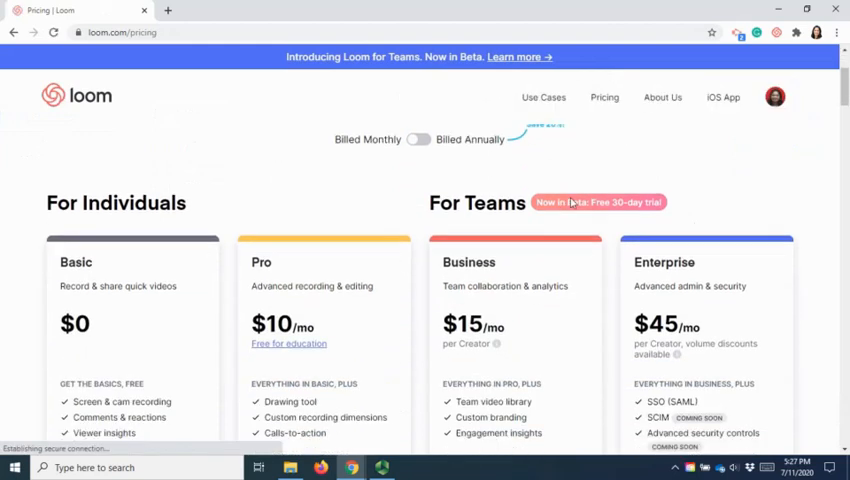
# Review the pricing plans, then reach My Account from the profile avatar menu.
pyautogui.scroll(-3)
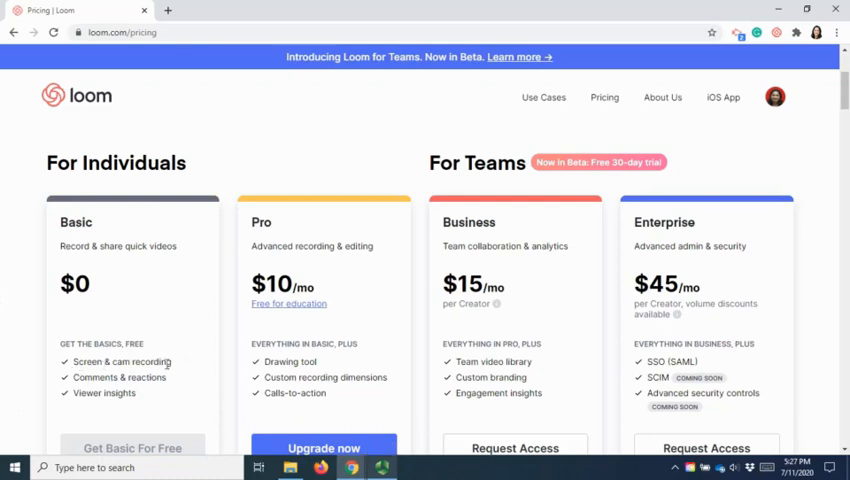
pyautogui.moveTo(174, 368)
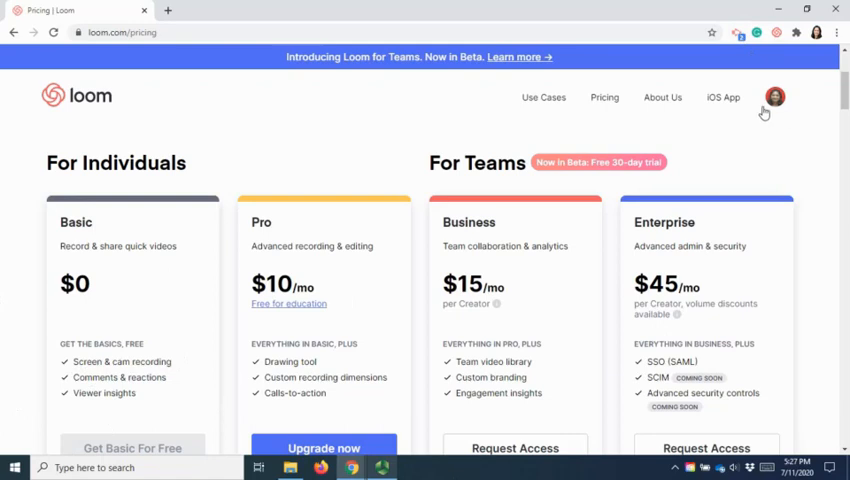
pyautogui.click(776, 96)
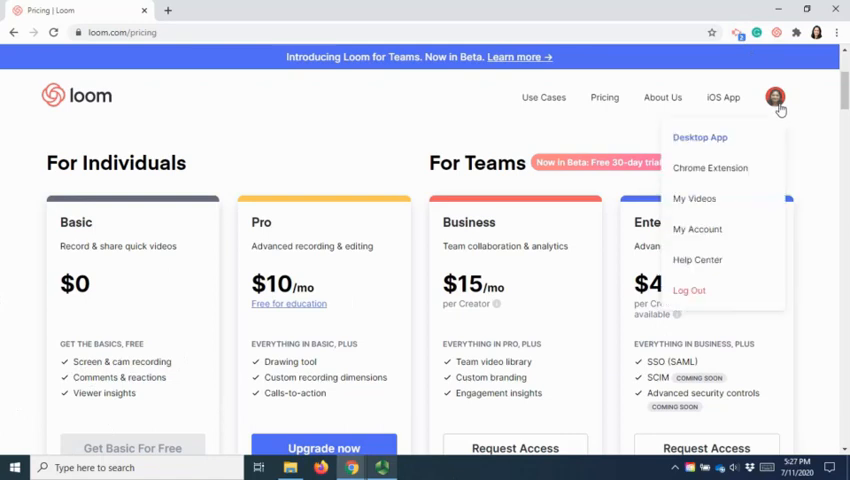
pyautogui.moveTo(696, 228)
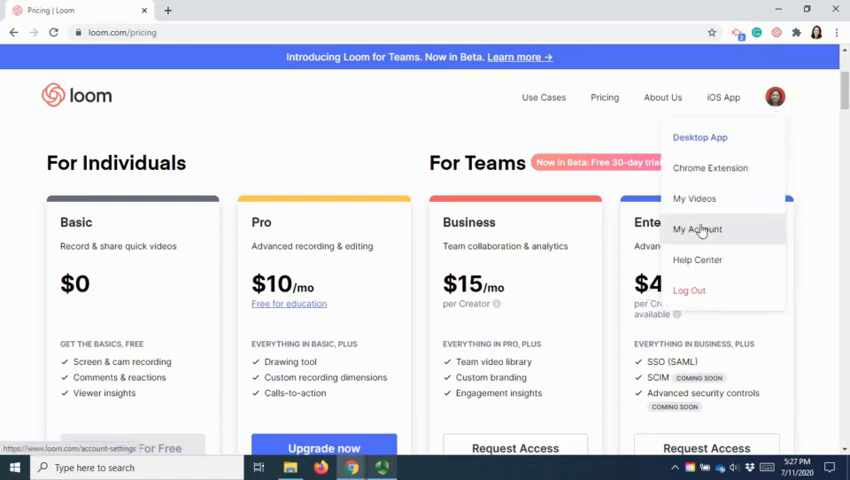
pyautogui.click(696, 228)
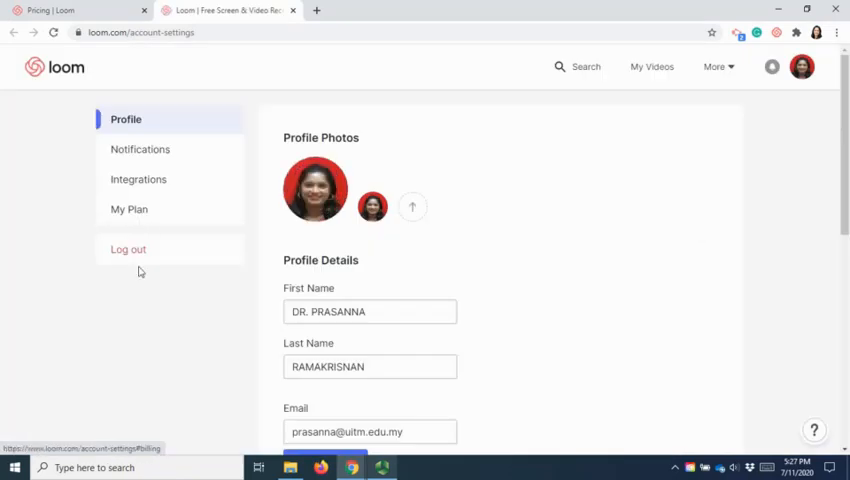
# Check My Plan shows the free Loom Pro for education, then return to the My Videos library.
pyautogui.click(128, 208)
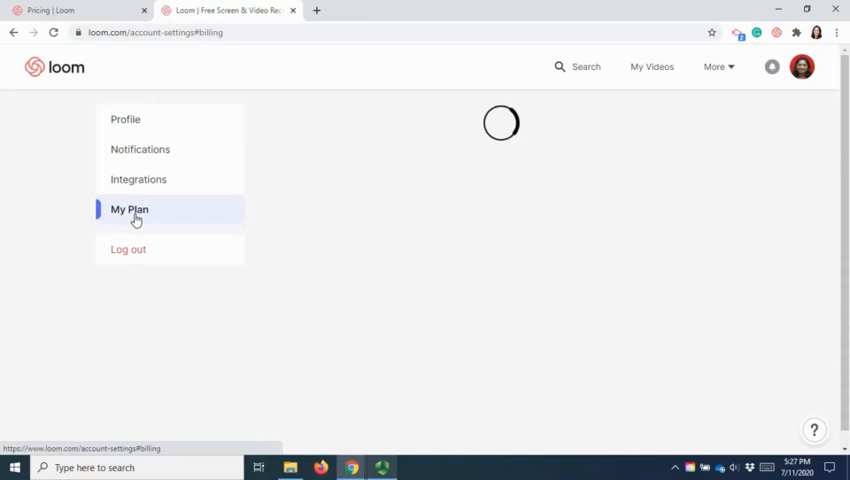
pyautogui.click(128, 208)
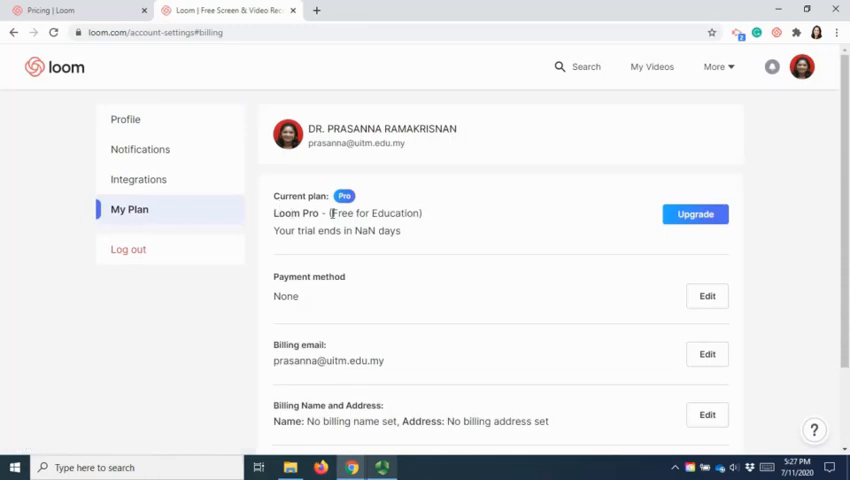
pyautogui.moveTo(478, 220)
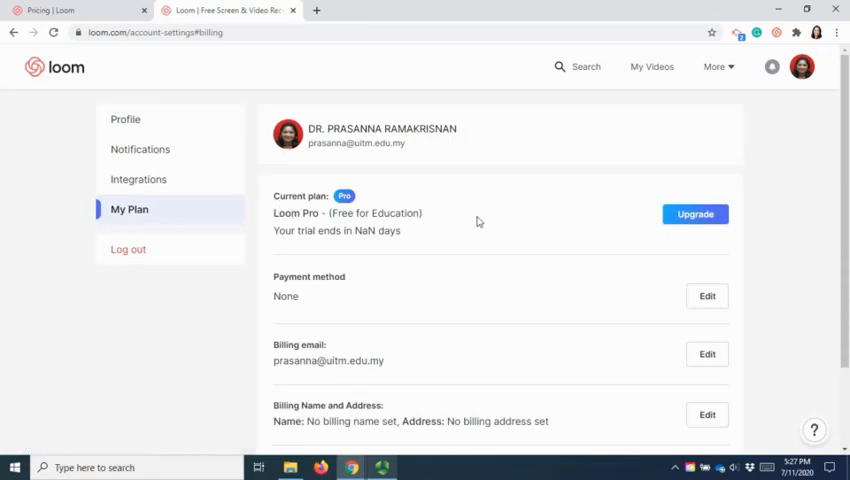
pyautogui.moveTo(78, 82)
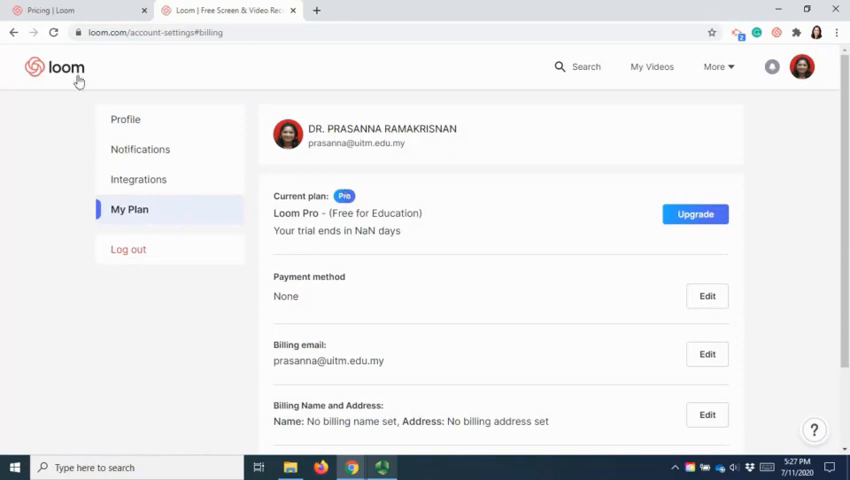
pyautogui.click(54, 68)
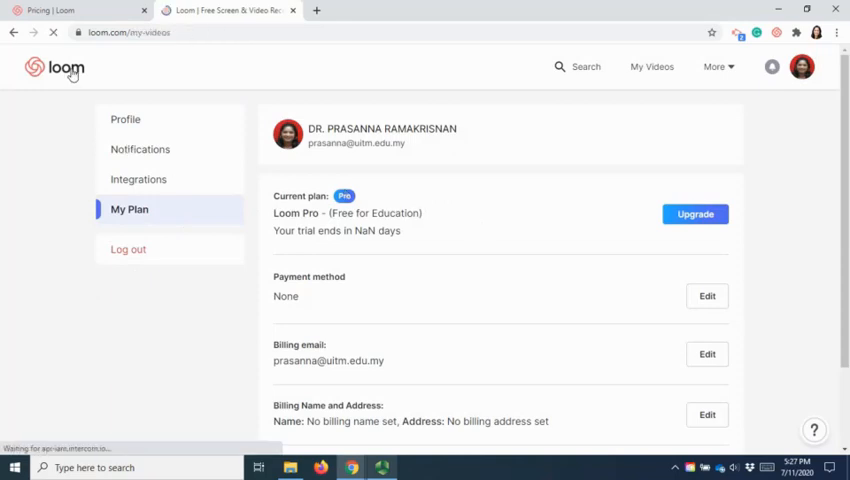
pyautogui.click(652, 68)
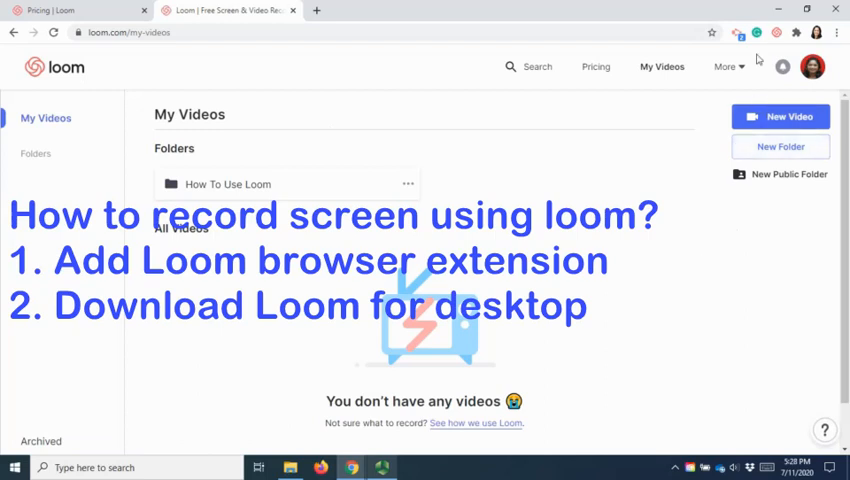
# Visit the Desktop App page from the More menu, then start a new browser tab.
pyautogui.click(724, 66)
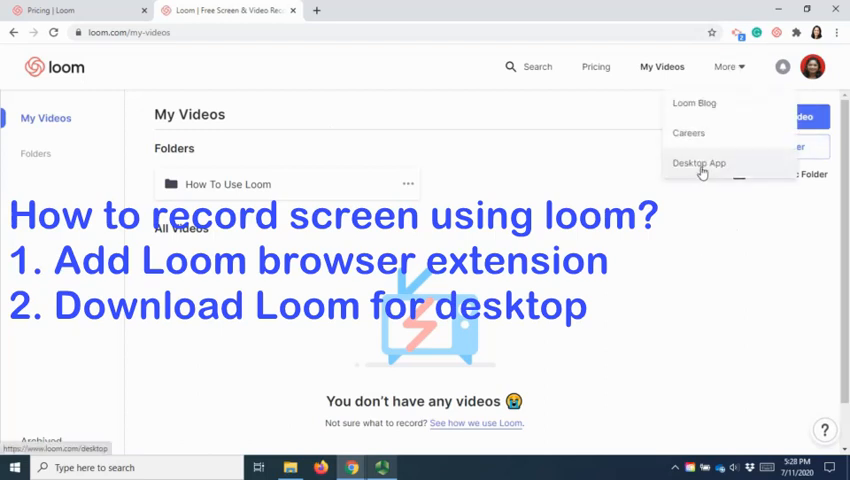
pyautogui.click(700, 164)
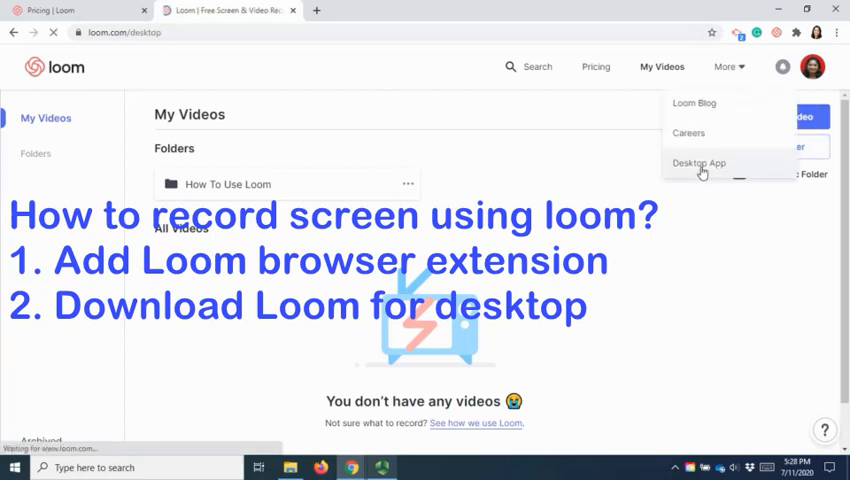
pyautogui.click(700, 164)
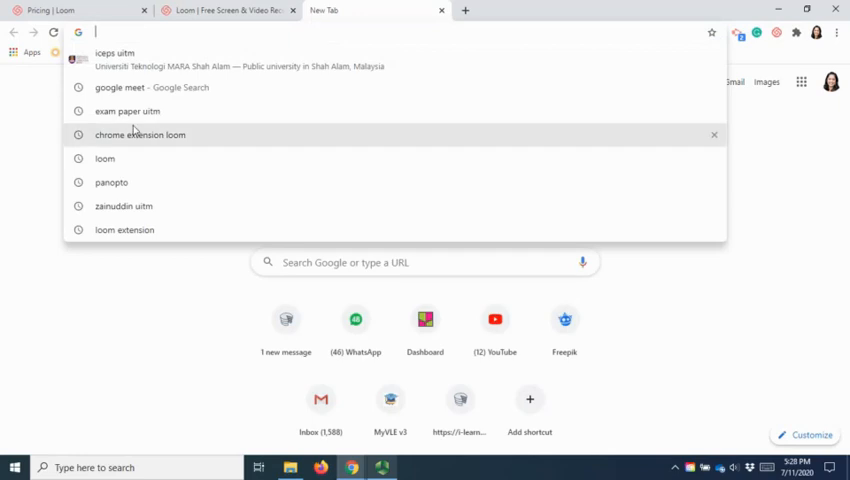
# Find Loom for Chrome in the Web Store and launch its recorder from the Extensions menu.
pyautogui.click(140, 136)
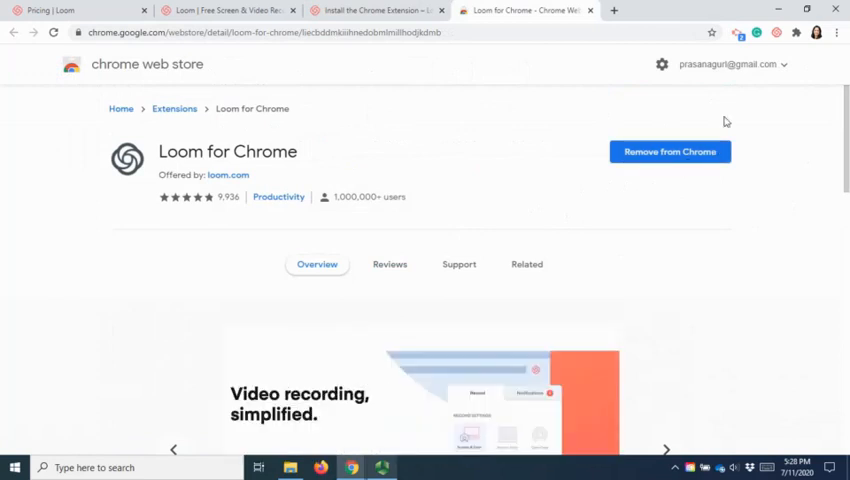
pyautogui.moveTo(776, 32)
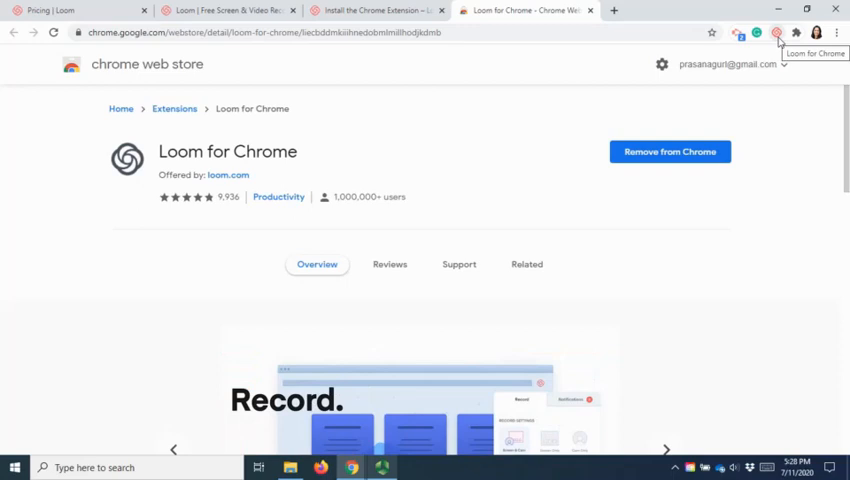
pyautogui.moveTo(796, 32)
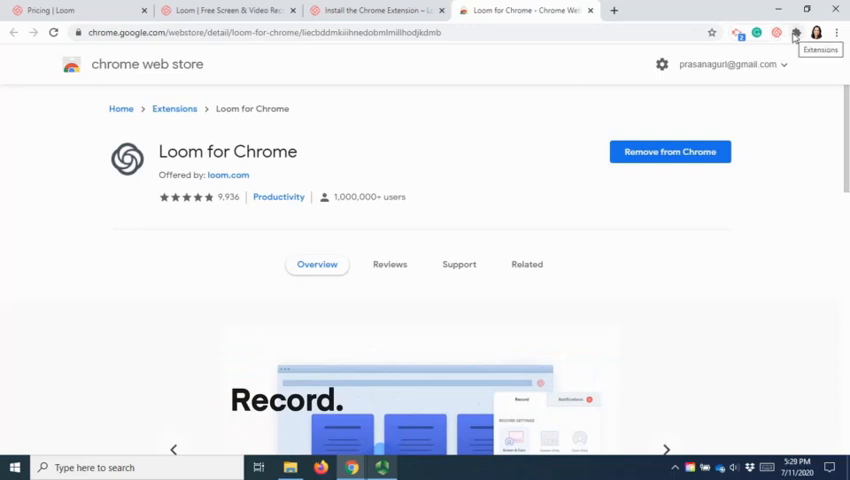
pyautogui.click(796, 32)
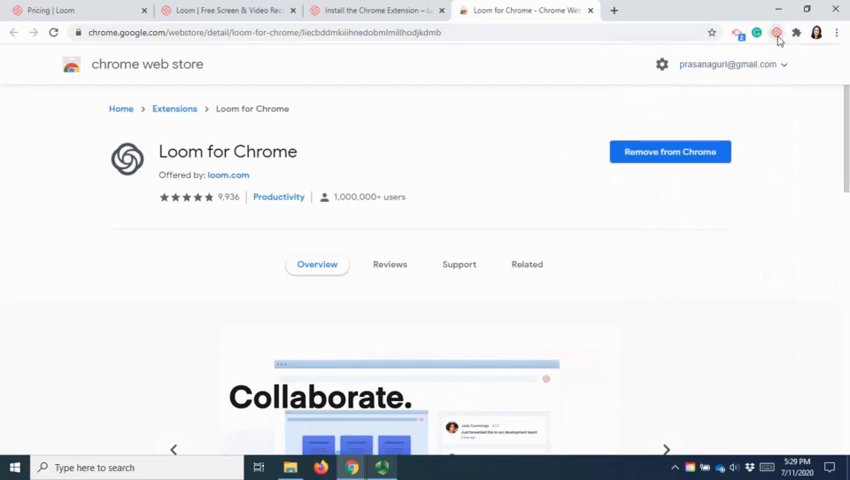
pyautogui.click(778, 32)
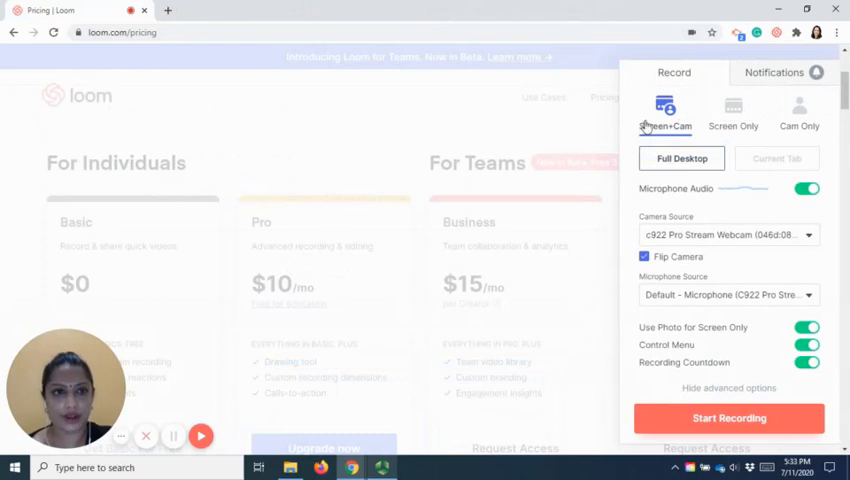
pyautogui.moveTo(800, 120)
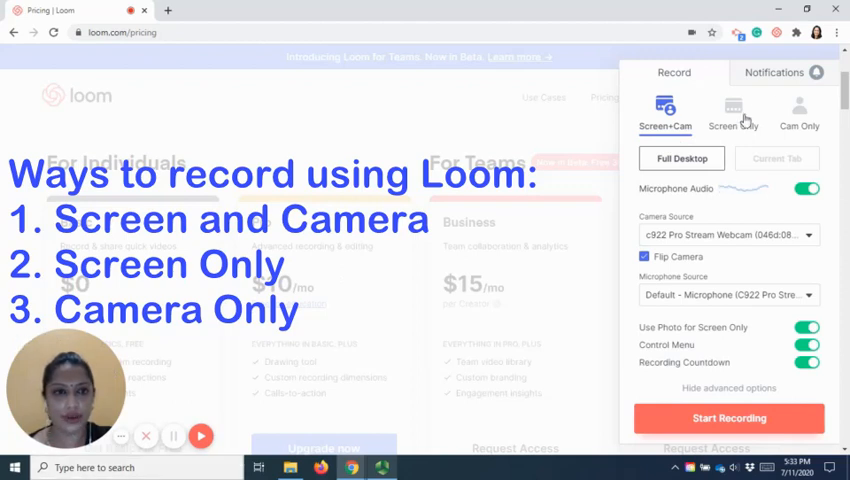
# Switch the recorder to Screen Only, then to Cam Only, showing camera and microphone sources.
pyautogui.click(732, 112)
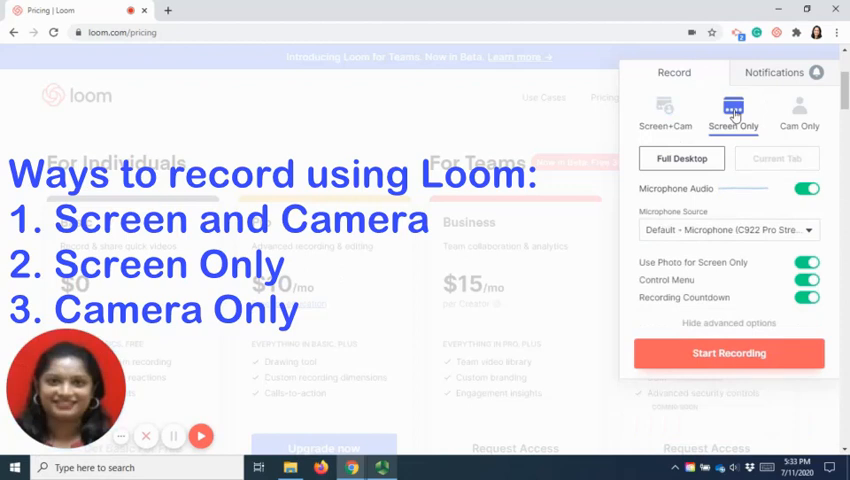
pyautogui.moveTo(796, 116)
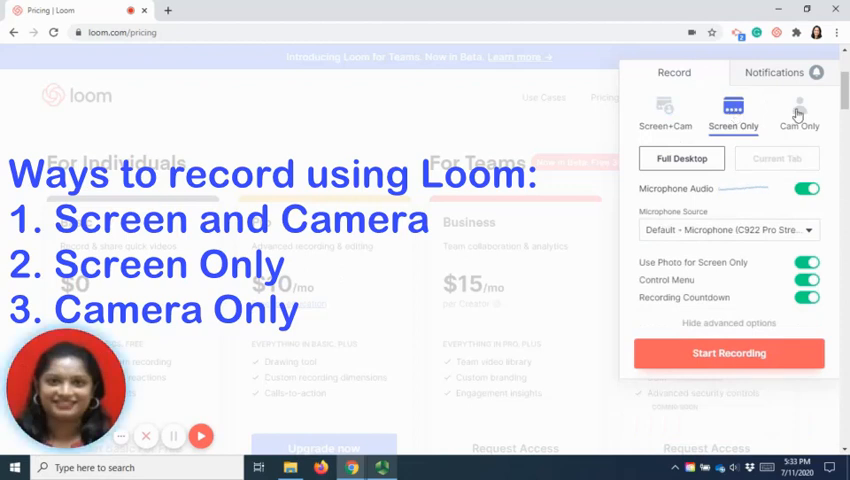
pyautogui.click(798, 112)
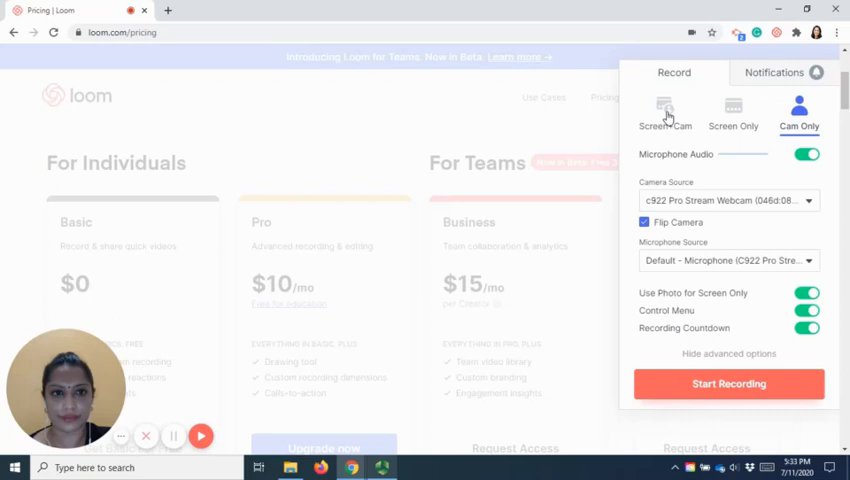
# Return to Screen+Cam mode and toggle the recording countdown off and back on.
pyautogui.click(664, 112)
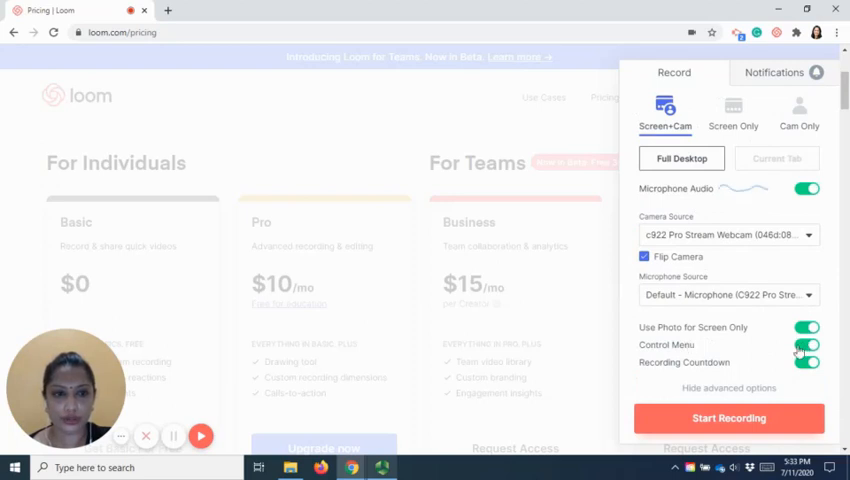
pyautogui.click(808, 362)
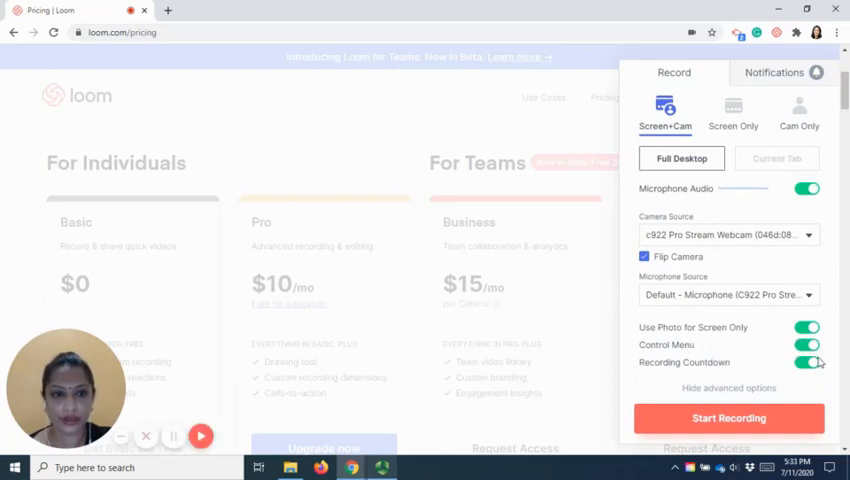
pyautogui.click(808, 362)
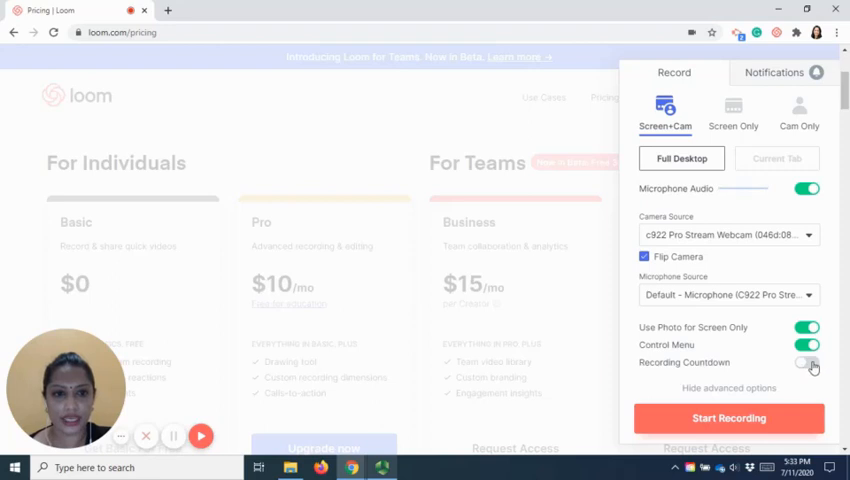
pyautogui.click(808, 362)
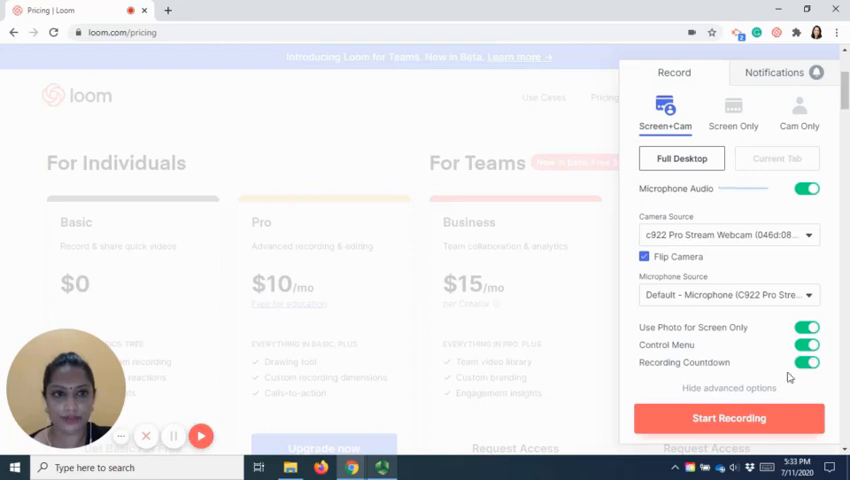
# Choose Screen Only, disable Use Photo for Screen Only, and start the recording.
pyautogui.click(732, 112)
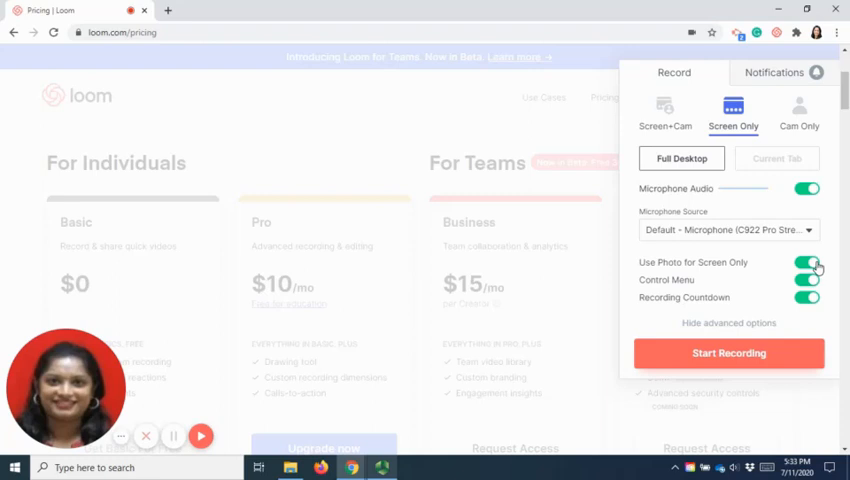
pyautogui.click(808, 262)
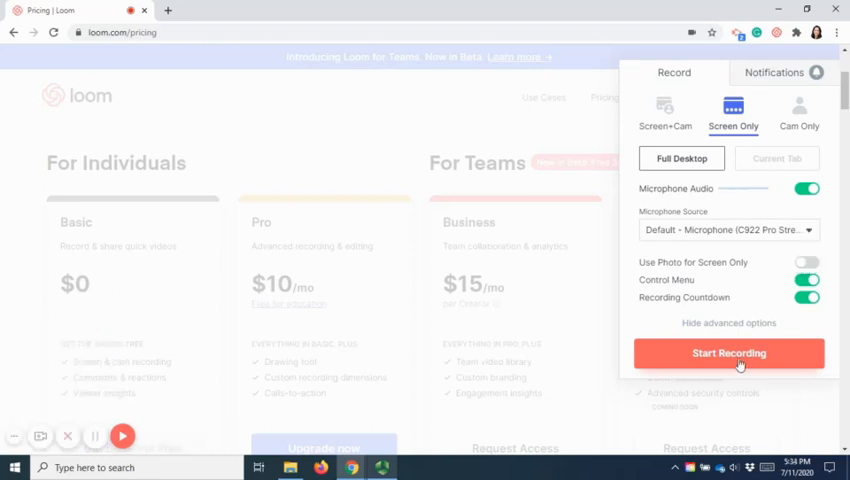
pyautogui.click(728, 352)
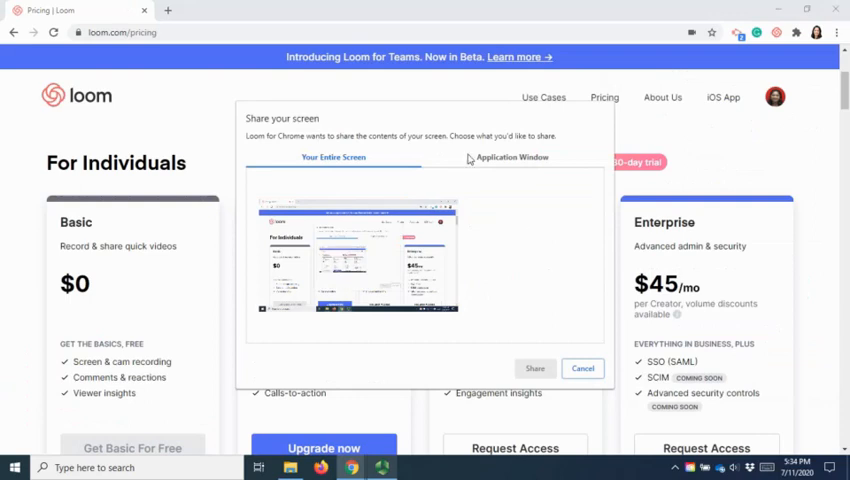
pyautogui.moveTo(432, 312)
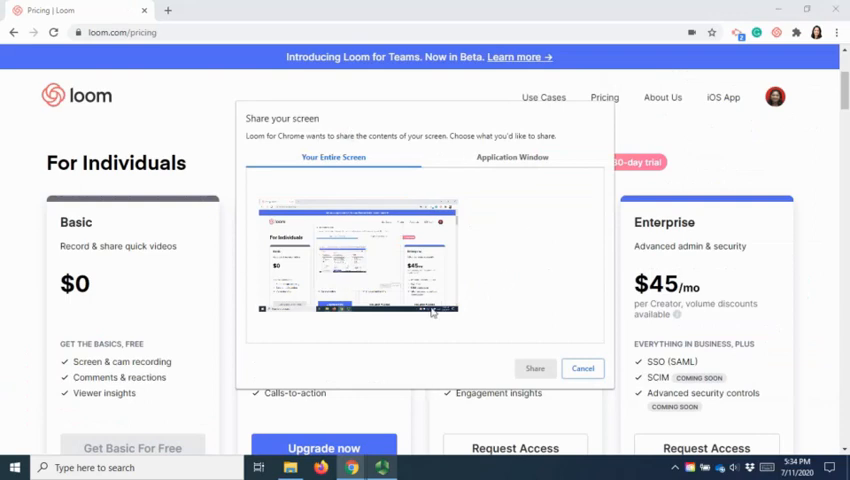
pyautogui.moveTo(538, 376)
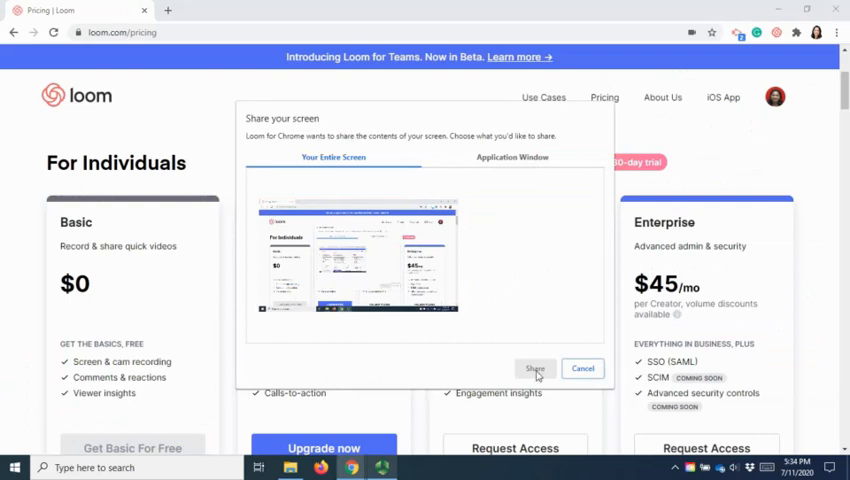
pyautogui.moveTo(378, 302)
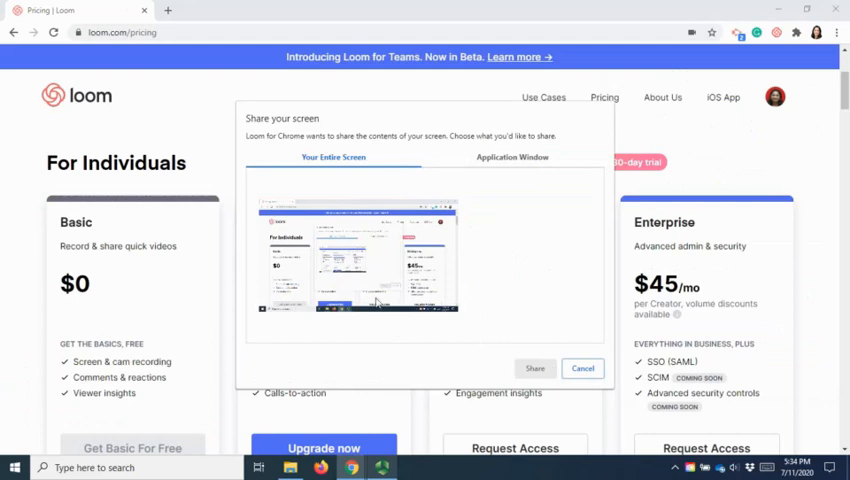
# Share the entire screen so Loom begins recording it.
pyautogui.click(534, 368)
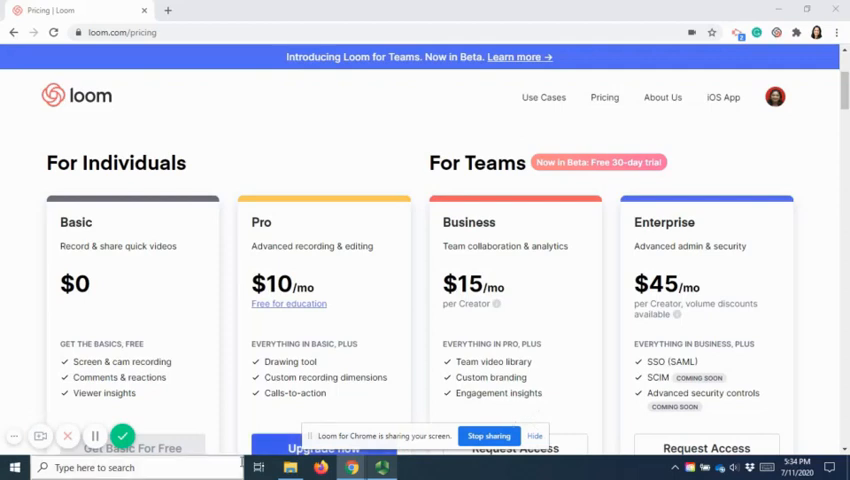
pyautogui.moveTo(120, 436)
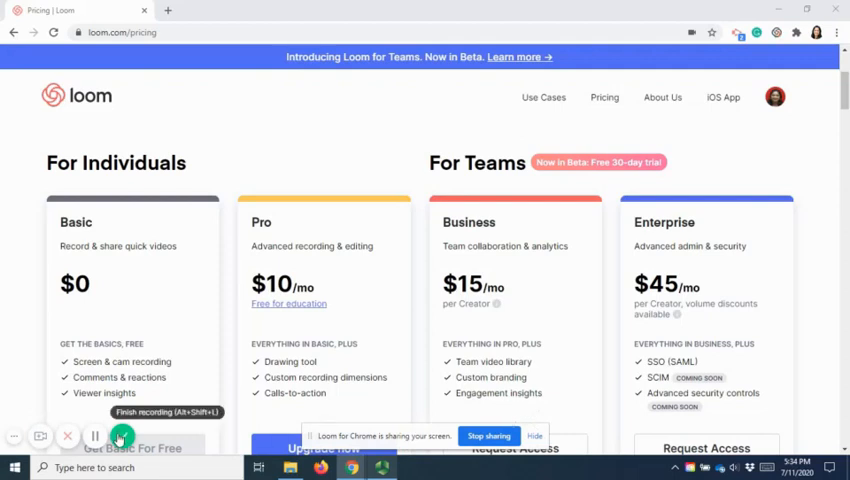
# Finish the recording and bring the saved 'Pricing | Loom' video into the Trim editor.
pyautogui.click(122, 436)
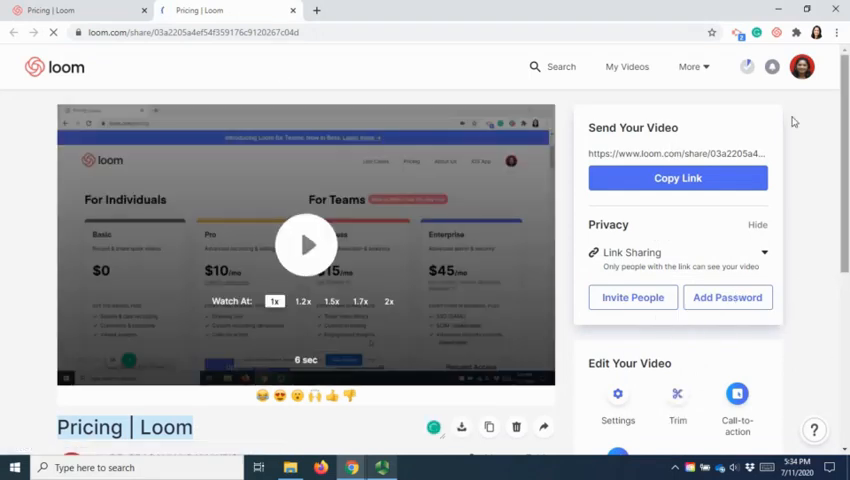
pyautogui.scroll(-3)
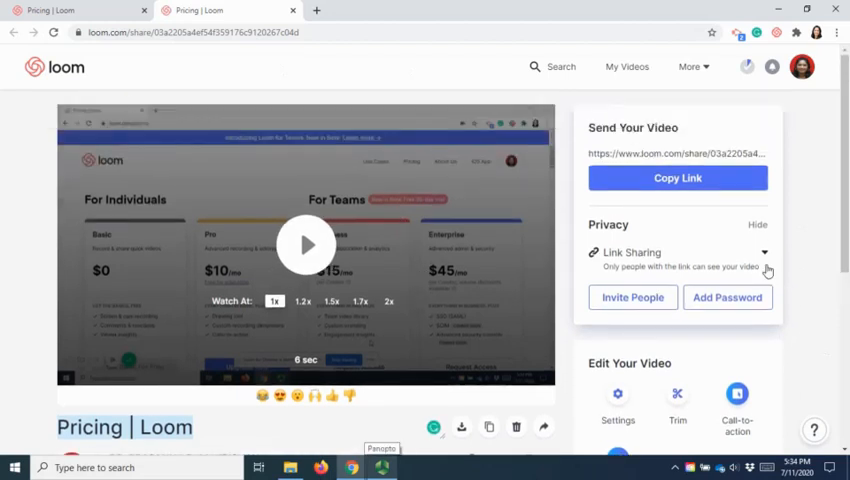
pyautogui.scroll(-3)
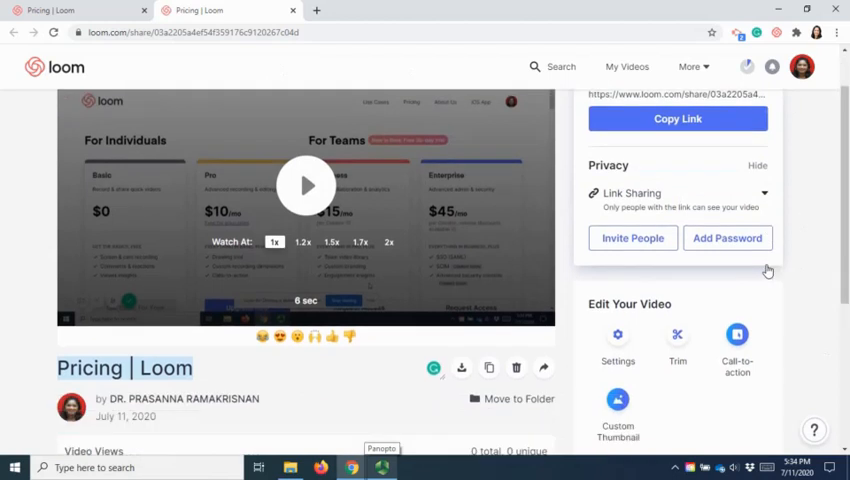
pyautogui.scroll(-3)
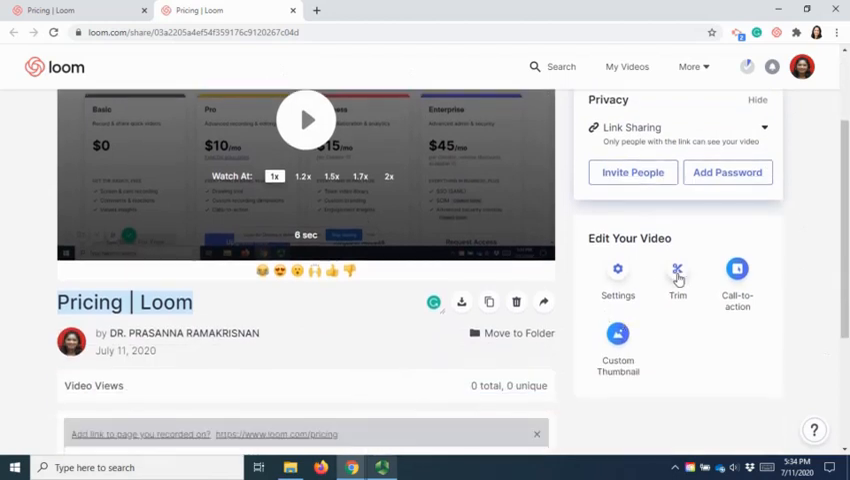
pyautogui.click(676, 276)
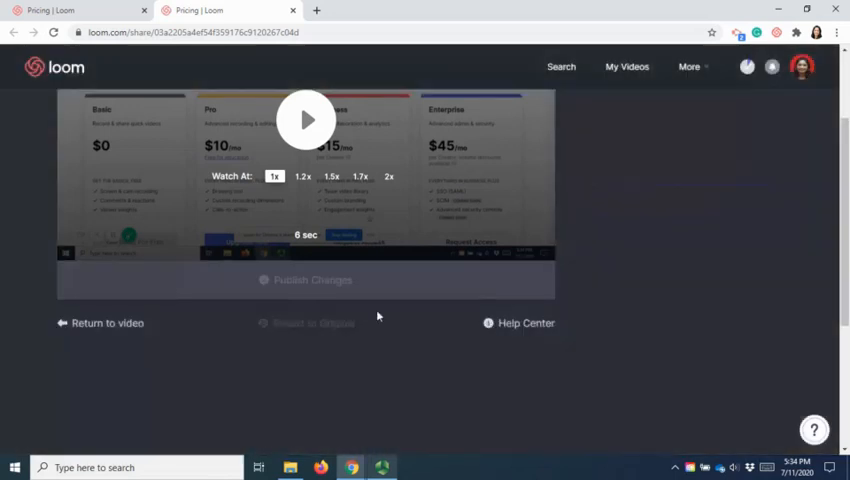
# Start trimming, mark a section on the timeline, and remove it from the recording.
pyautogui.click(306, 120)
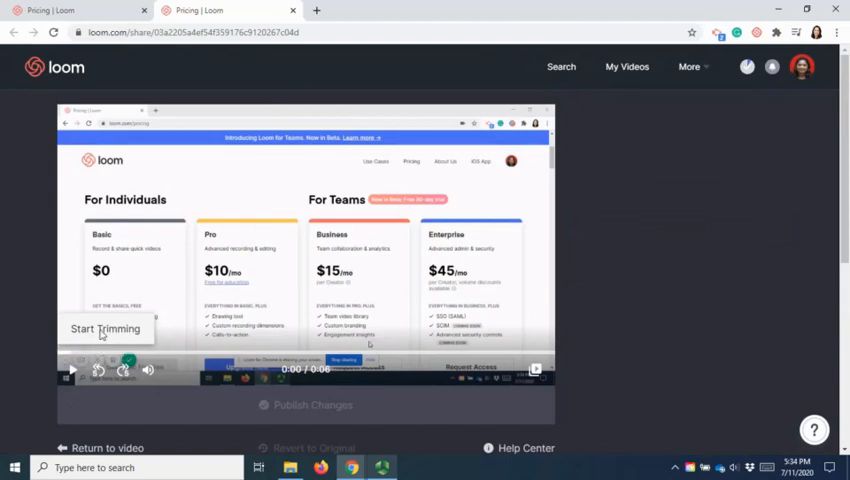
pyautogui.click(104, 328)
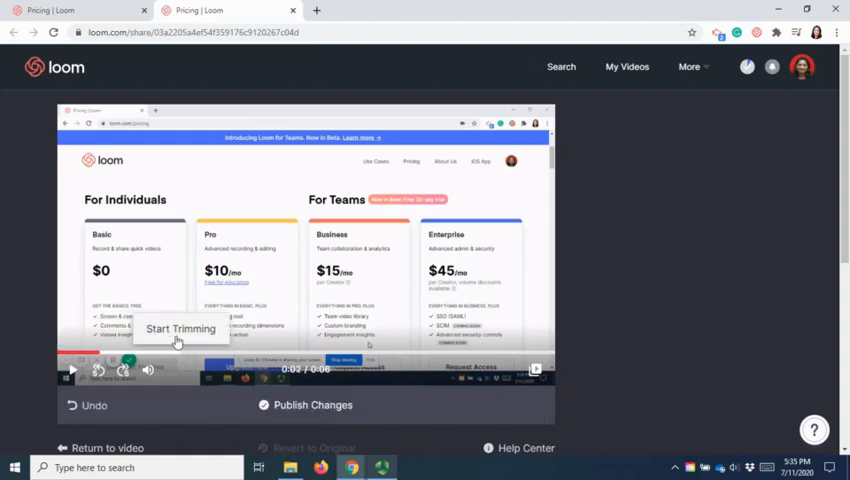
pyautogui.click(180, 328)
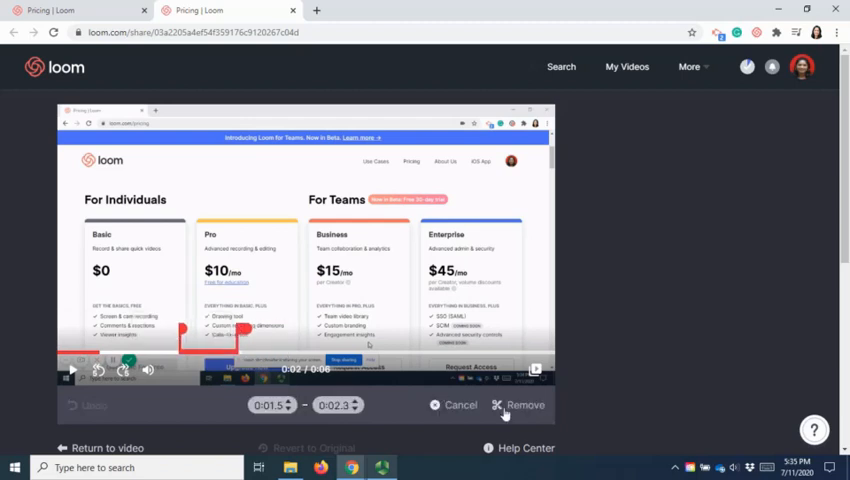
pyautogui.click(520, 404)
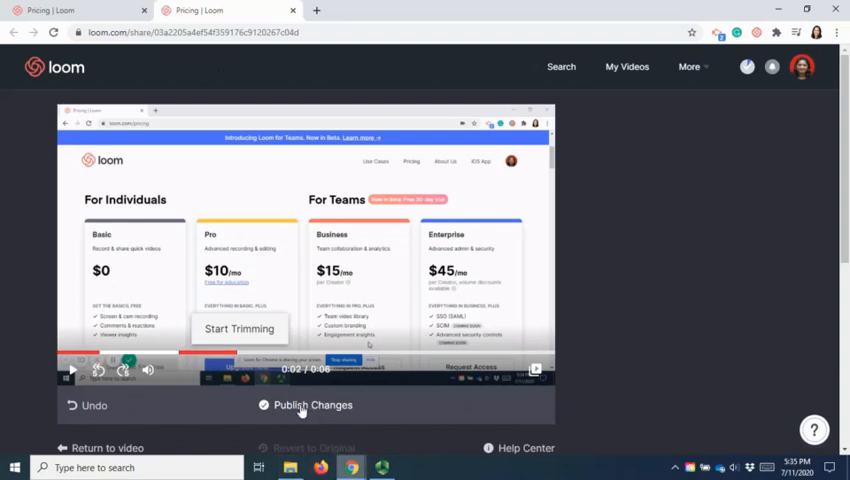
# Publish the trimmed recording so it runs about six seconds.
pyautogui.click(312, 404)
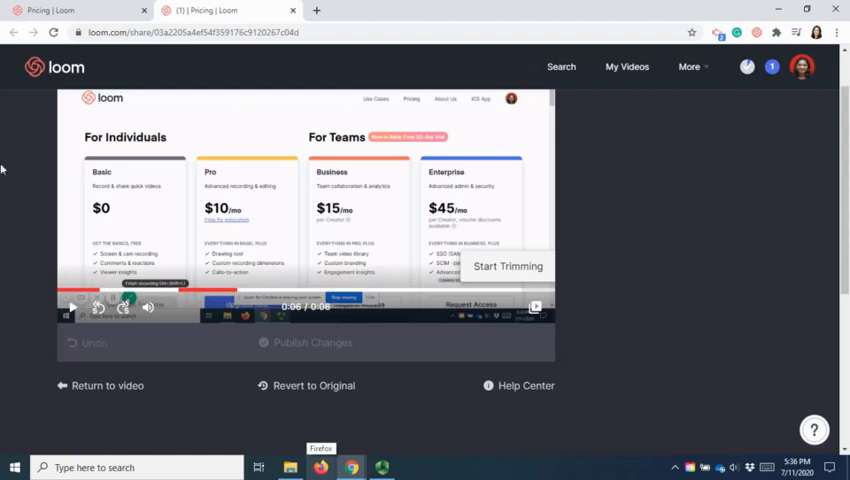
pyautogui.moveTo(246, 430)
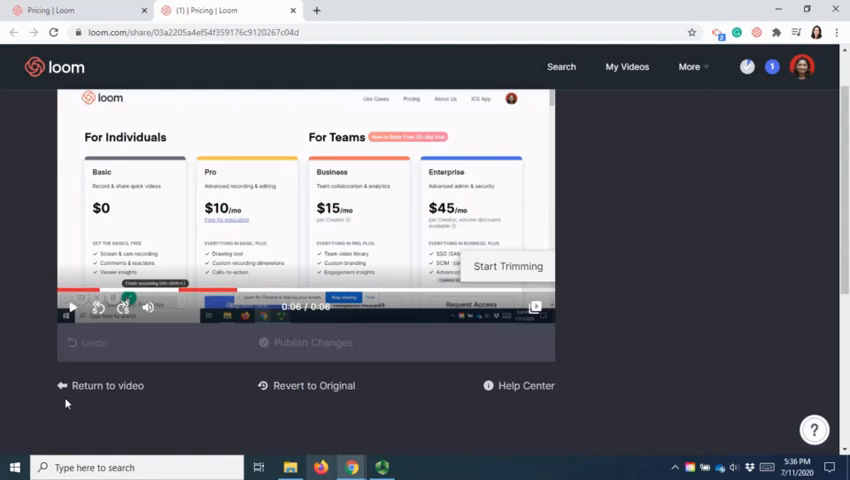
pyautogui.moveTo(118, 276)
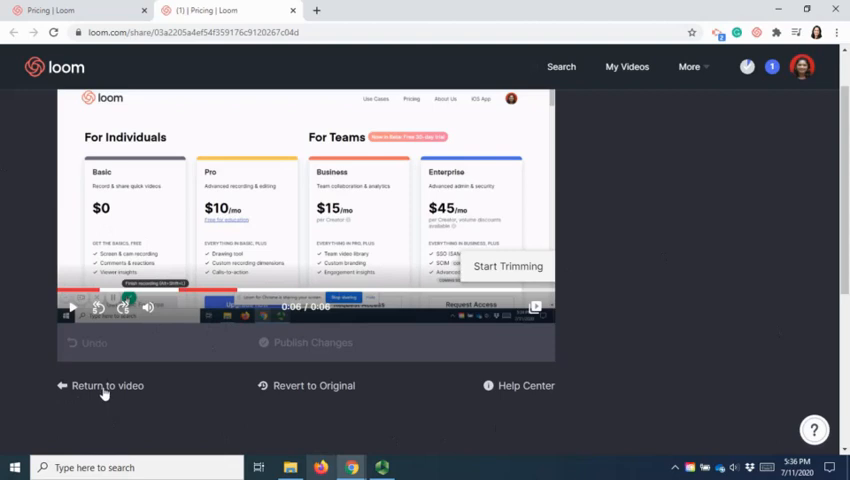
# Return to the video page, review link-sharing privacy, and cancel the Add Password dialog.
pyautogui.click(108, 384)
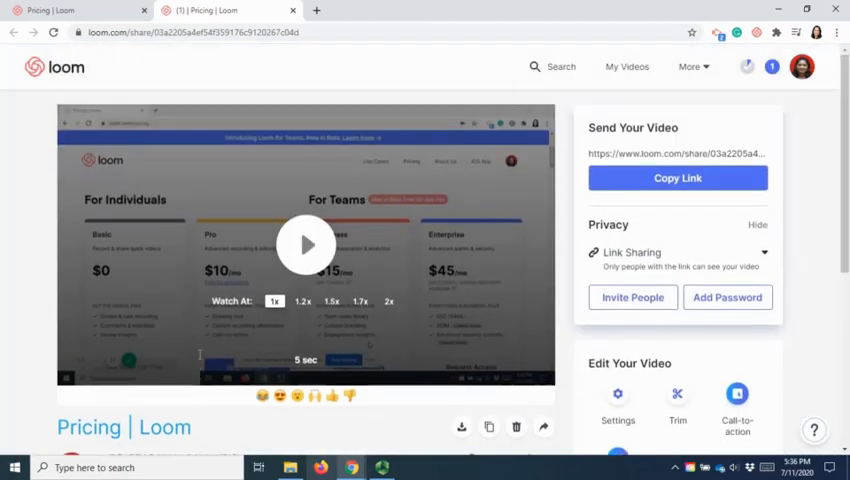
pyautogui.moveTo(632, 296)
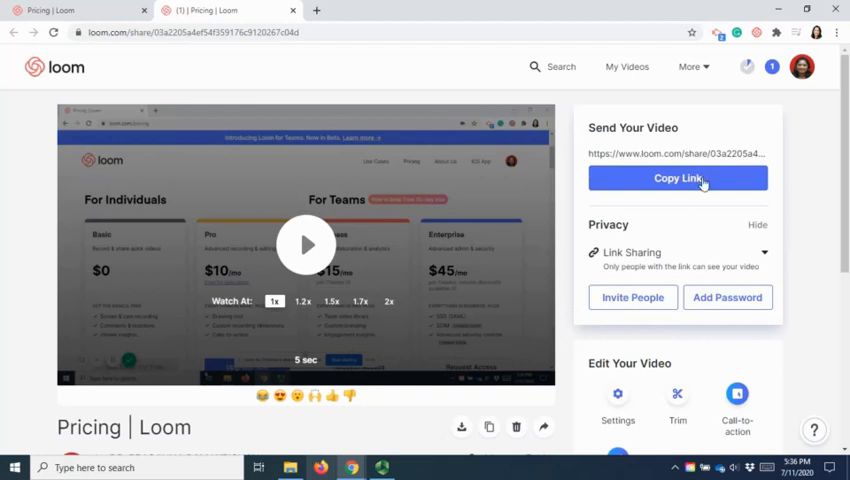
pyautogui.moveTo(728, 296)
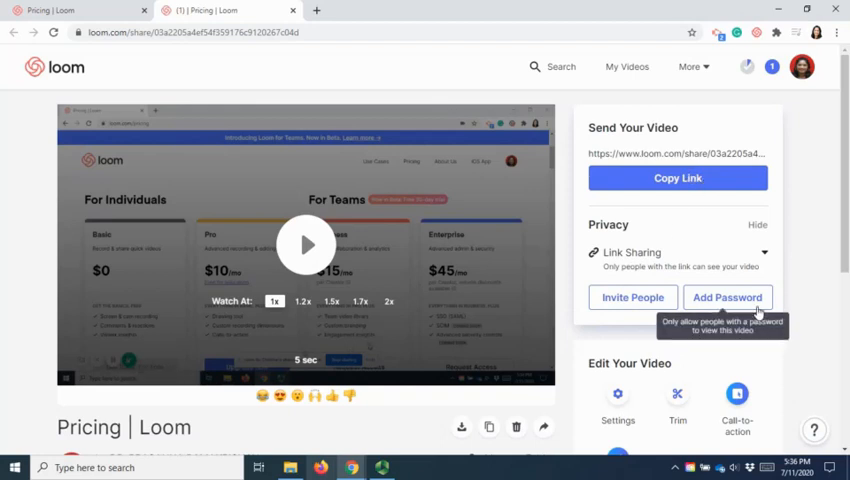
pyautogui.moveTo(806, 244)
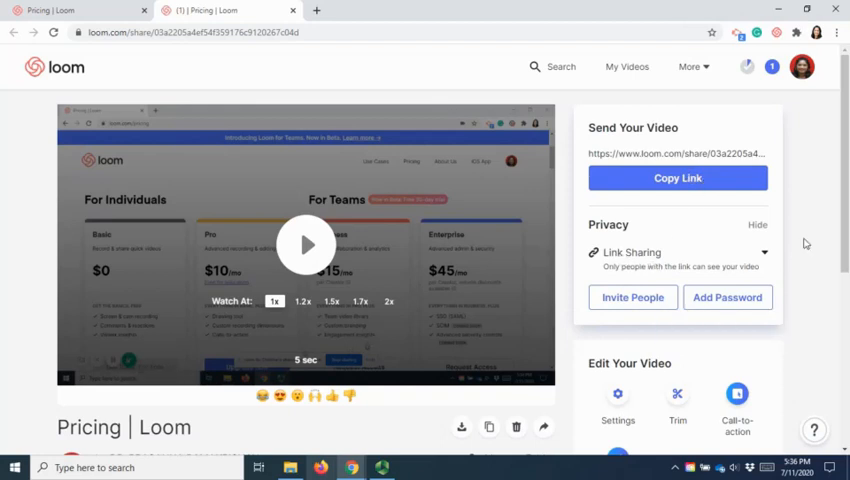
pyautogui.click(678, 252)
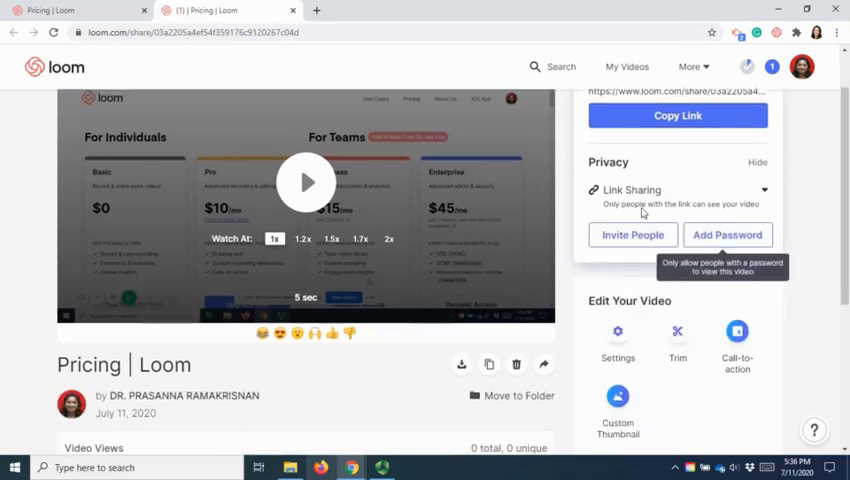
pyautogui.click(728, 234)
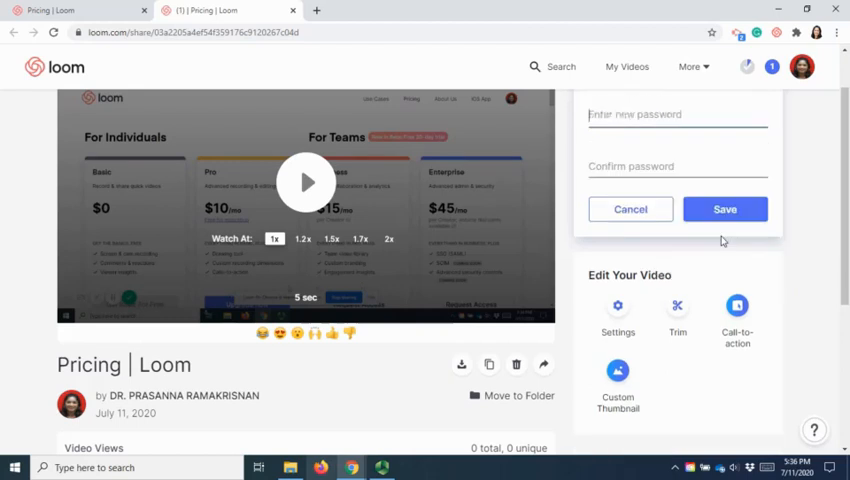
pyautogui.click(630, 208)
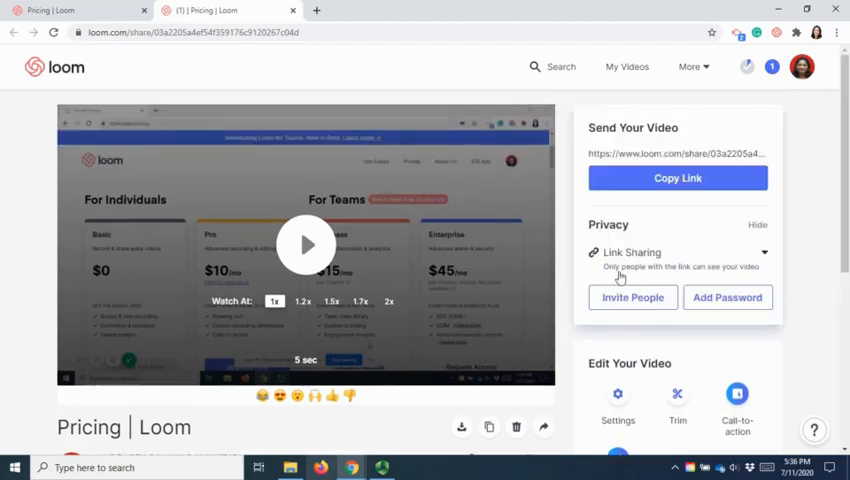
pyautogui.click(678, 252)
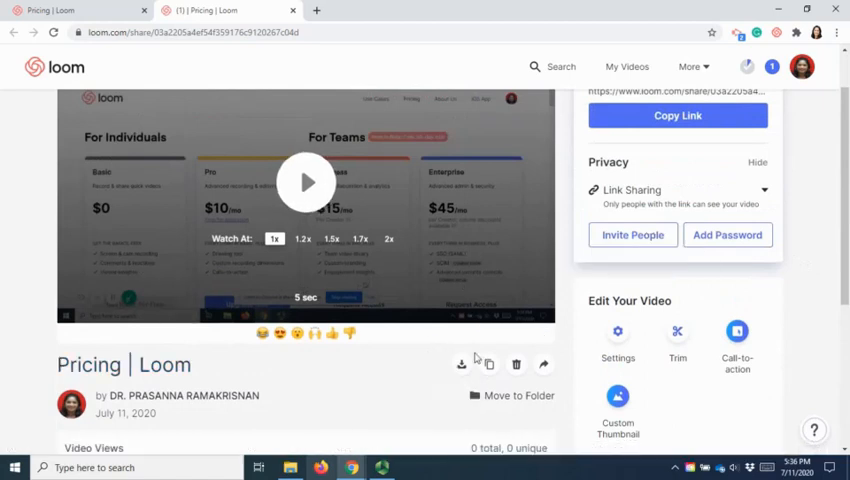
# Download the trimmed recording to the computer as an MP4 file.
pyautogui.click(460, 364)
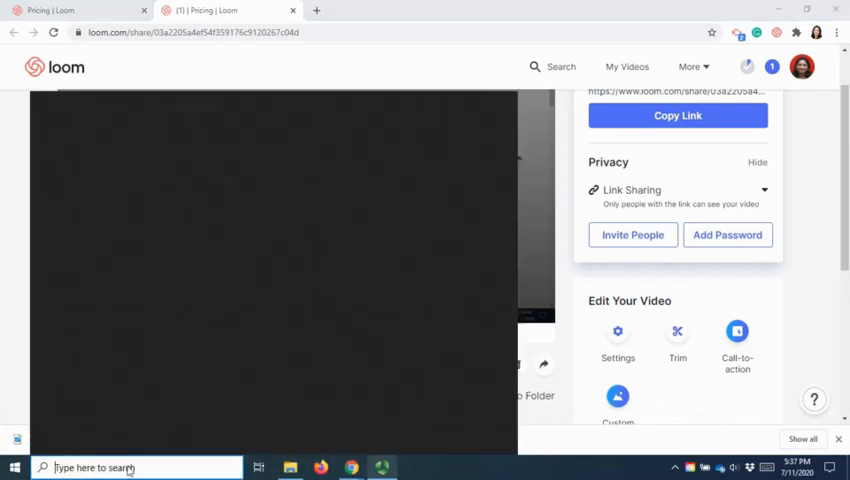
pyautogui.write('loo')
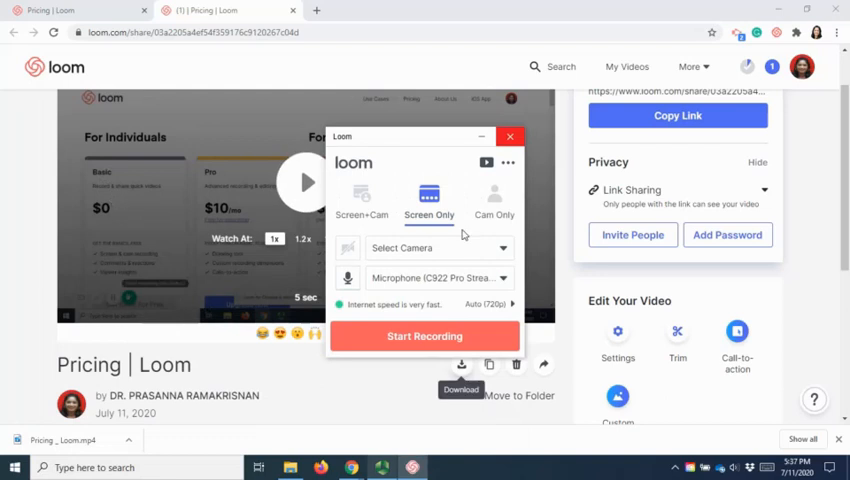
pyautogui.moveTo(542, 380)
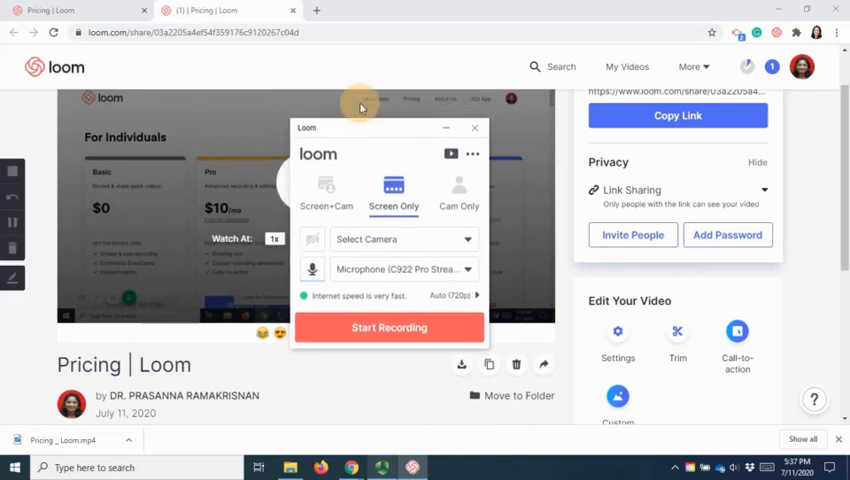
pyautogui.click(326, 190)
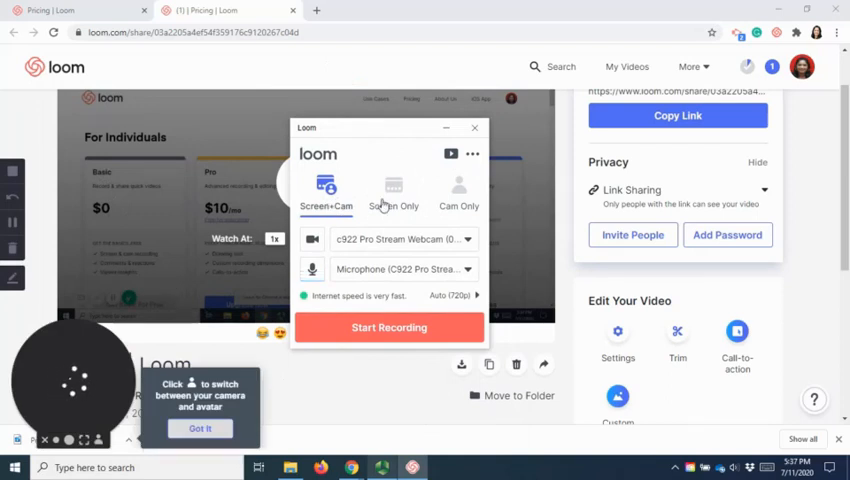
pyautogui.click(392, 190)
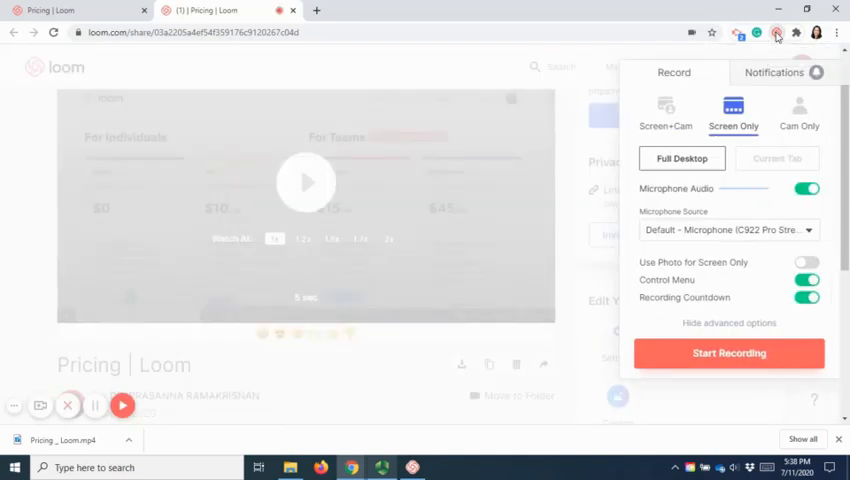
pyautogui.click(776, 32)
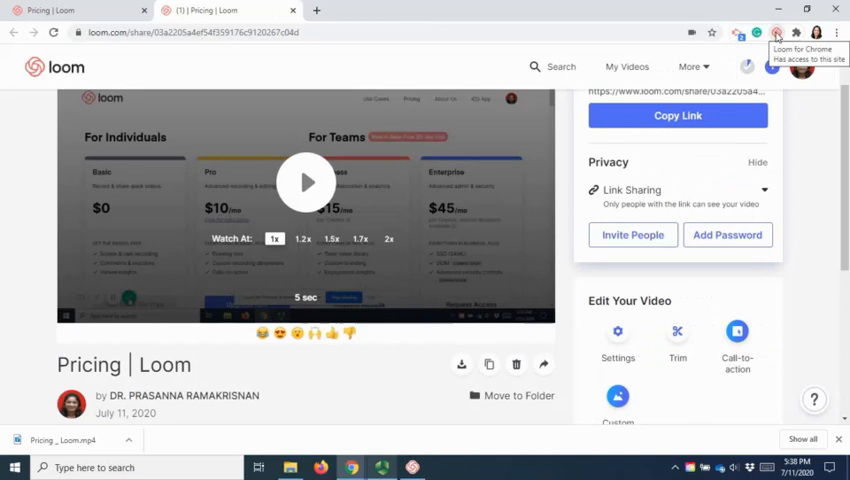